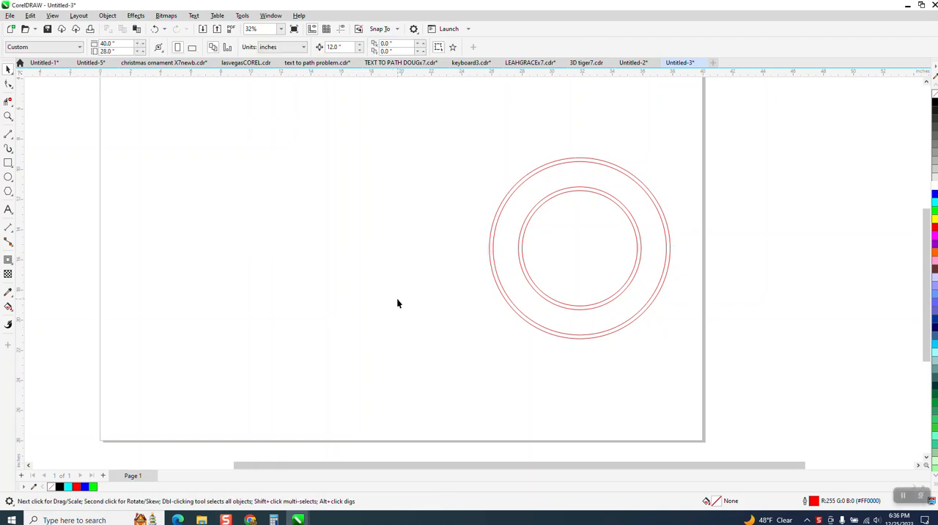
mouse_move(488, 140)
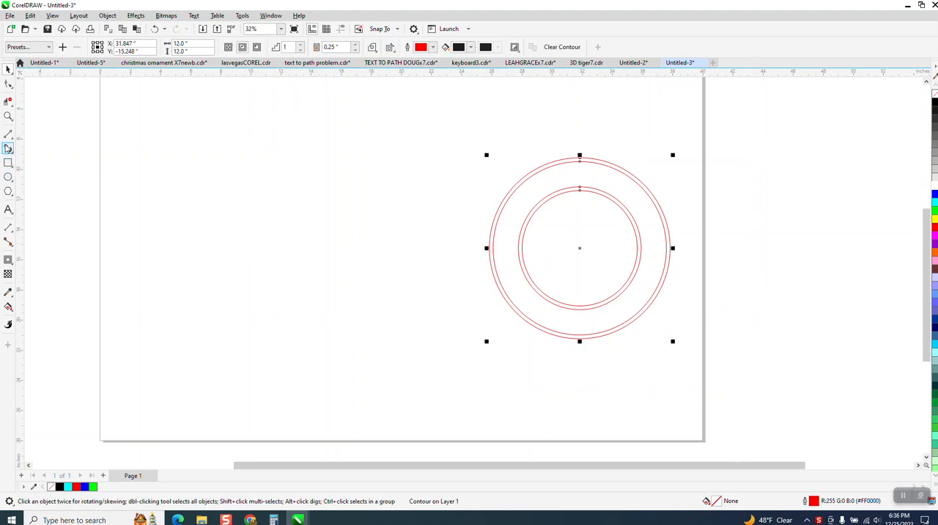
- Pick the Smart Fill tool and move the contoured double-ring circle aside to the right
click(425, 148)
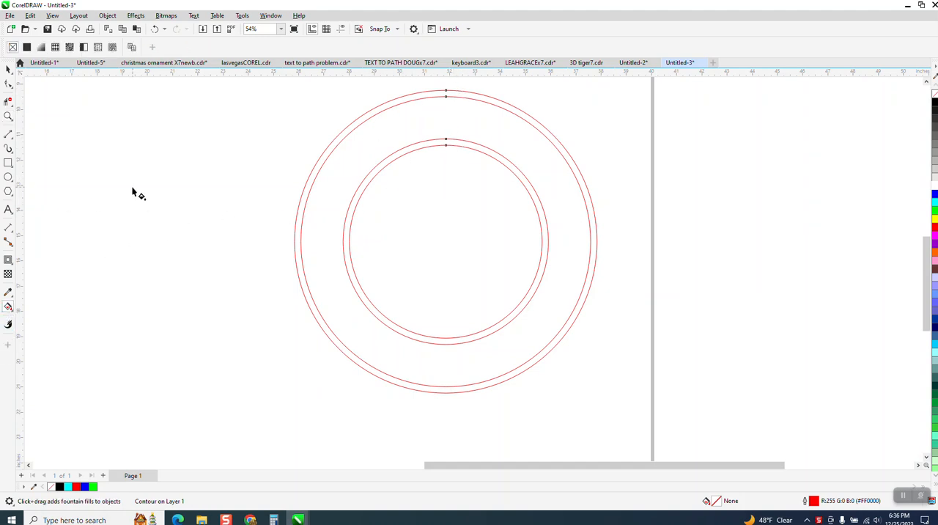
click(9, 306)
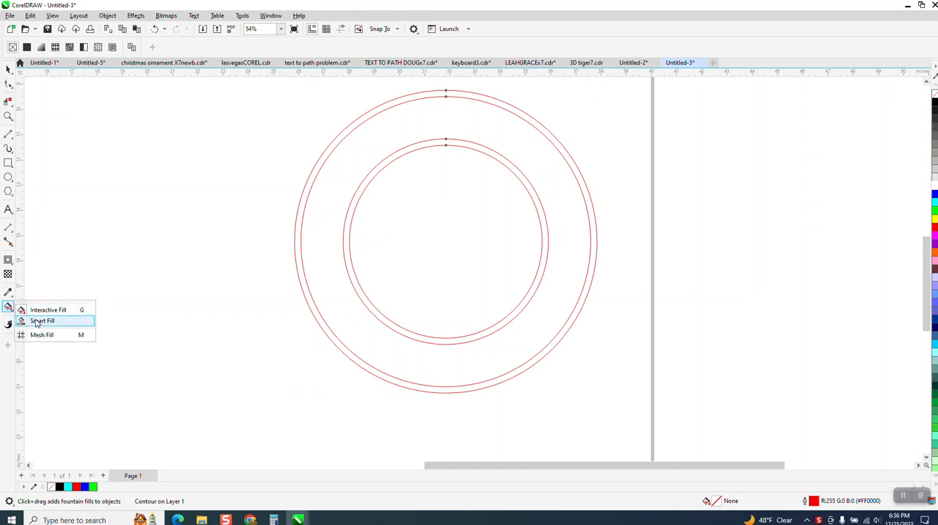
click(41, 319)
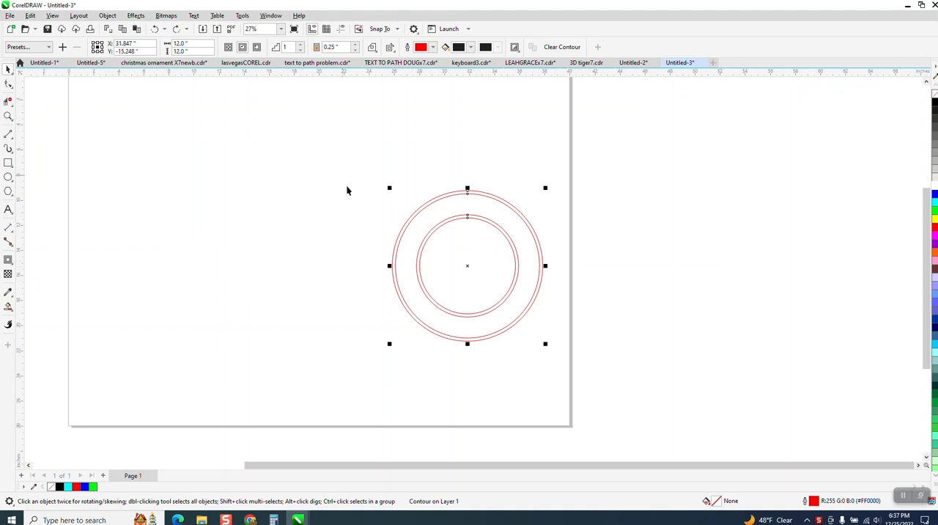
drag(466, 266, 616, 271)
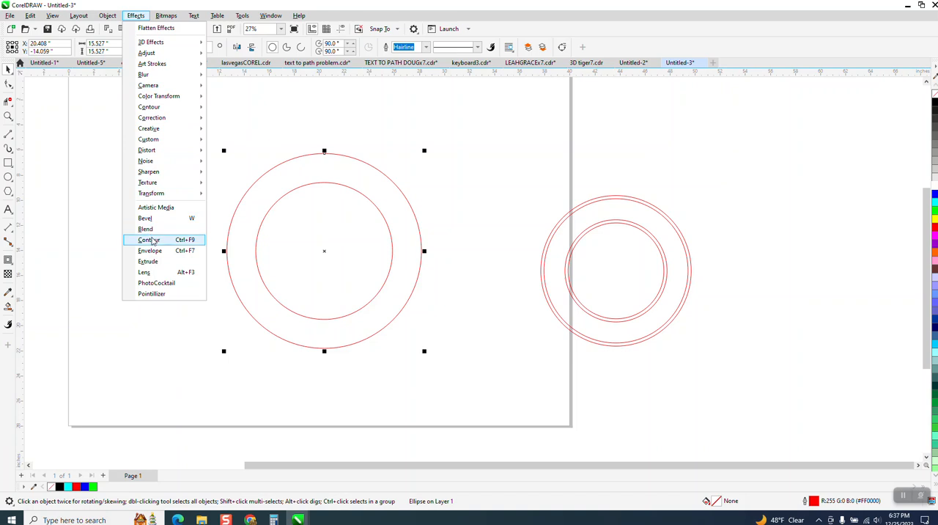
click(150, 240)
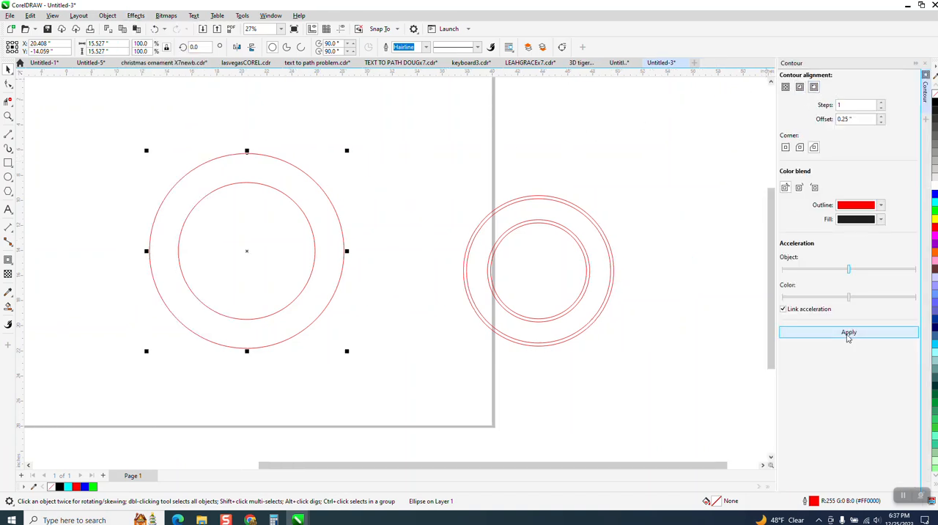
click(848, 331)
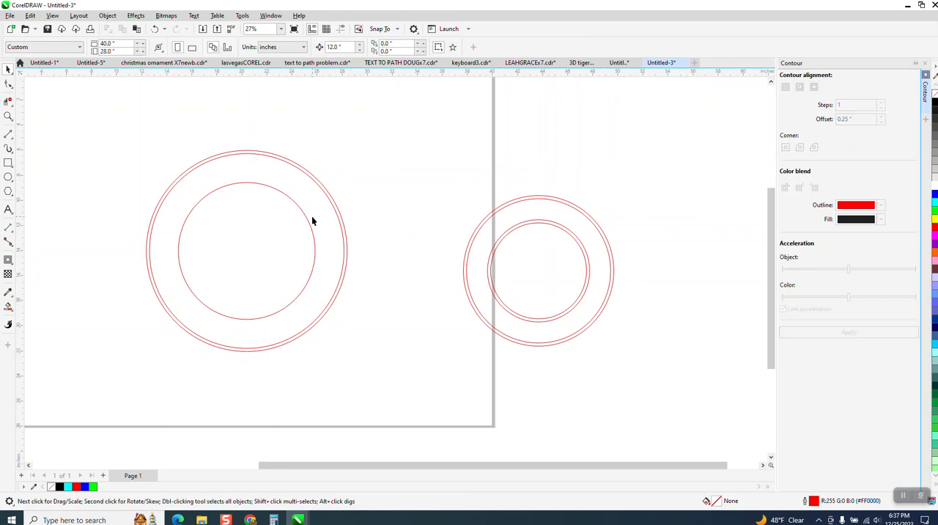
click(246, 252)
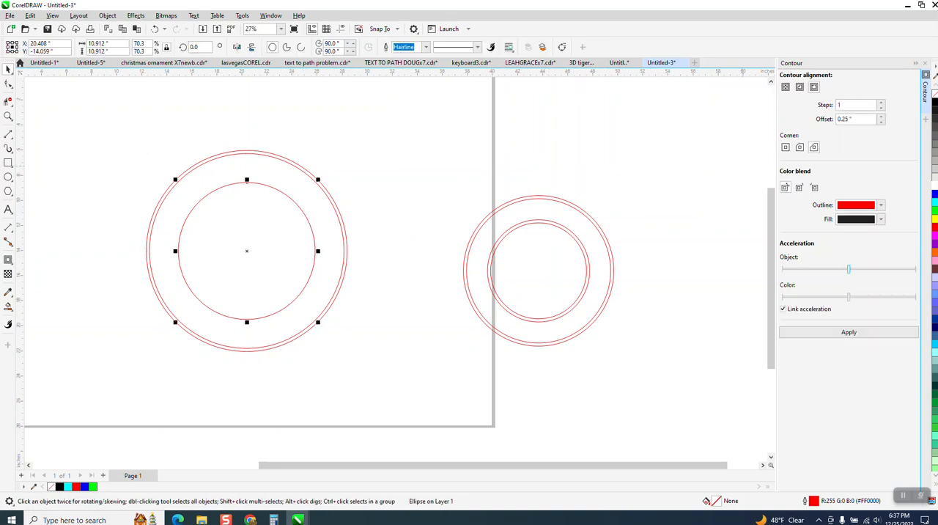
click(856, 118)
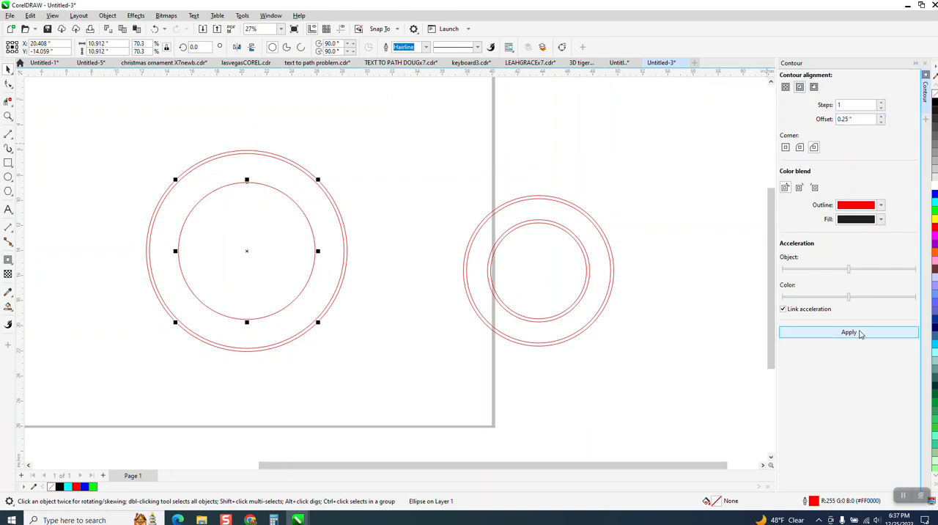
click(848, 331)
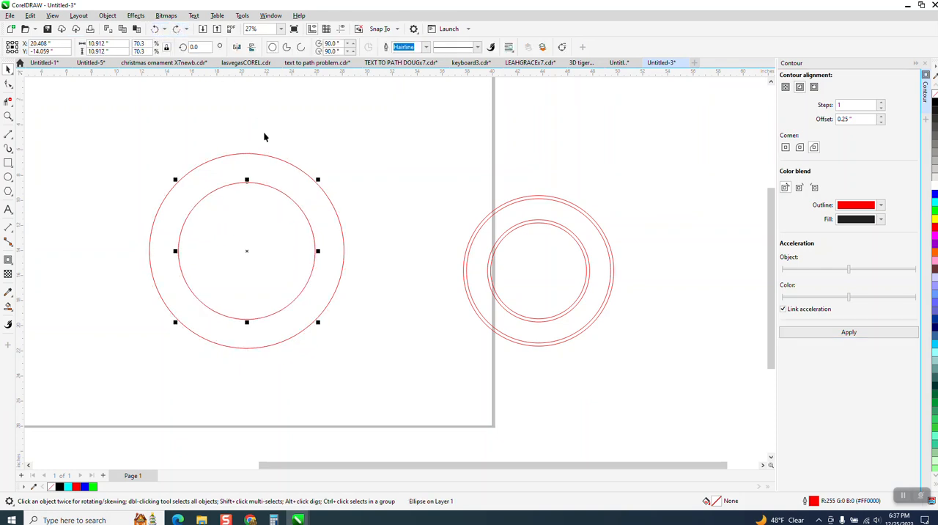
mouse_move(410, 135)
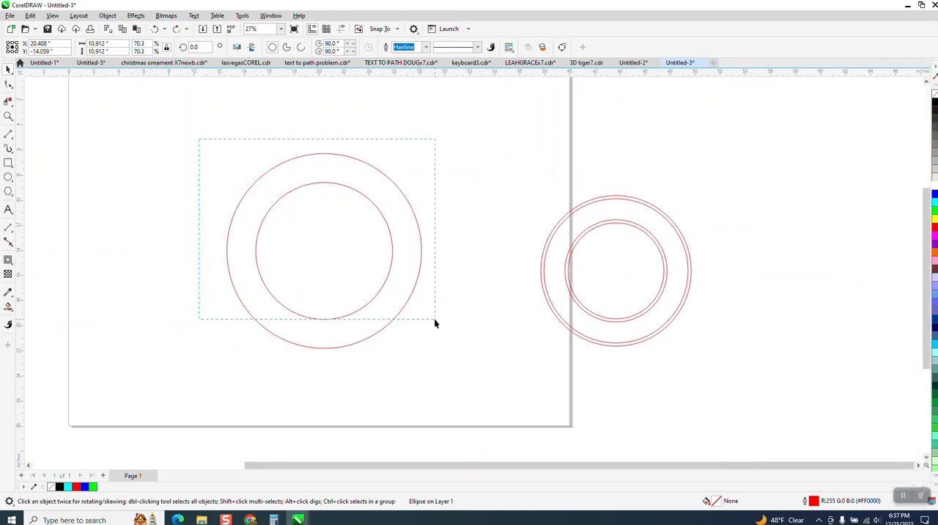
- Combine the two left circles into one curve and drag an inward contour from the outer ring
click(107, 15)
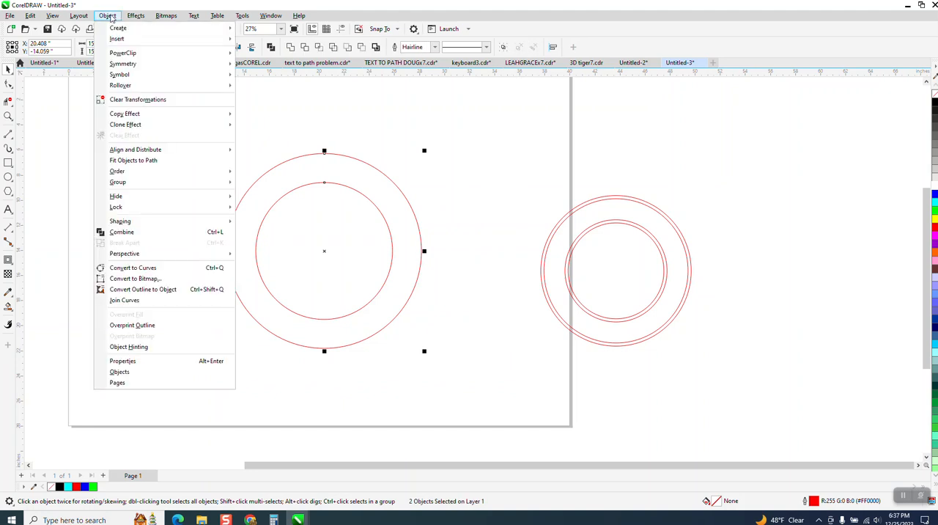
mouse_move(120, 231)
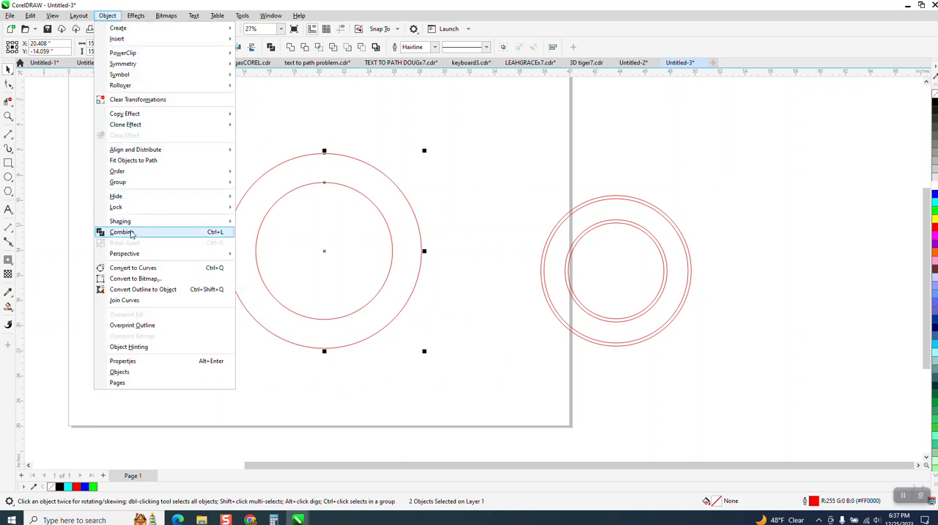
click(122, 231)
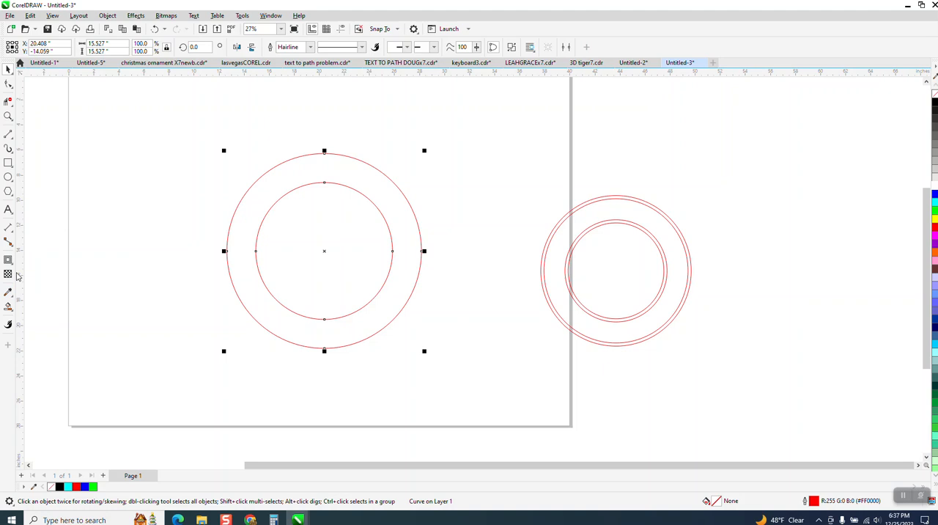
click(8, 260)
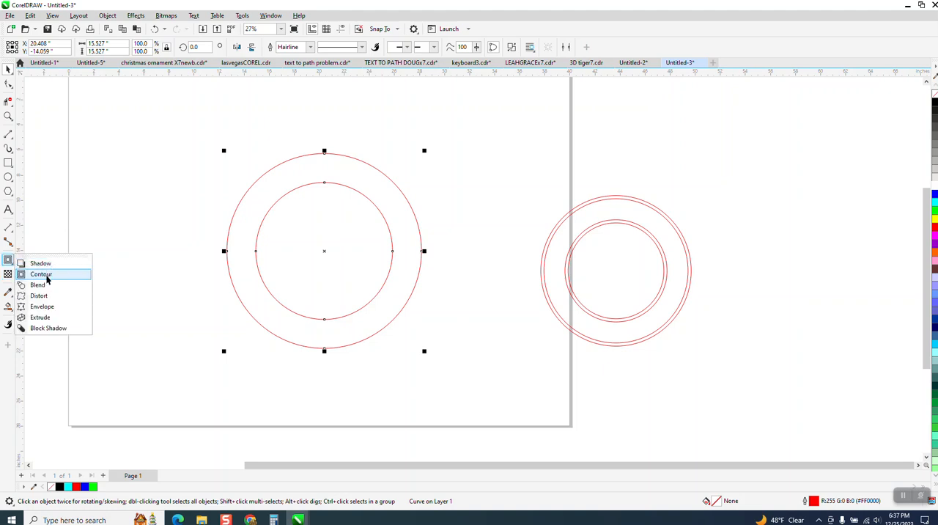
click(41, 272)
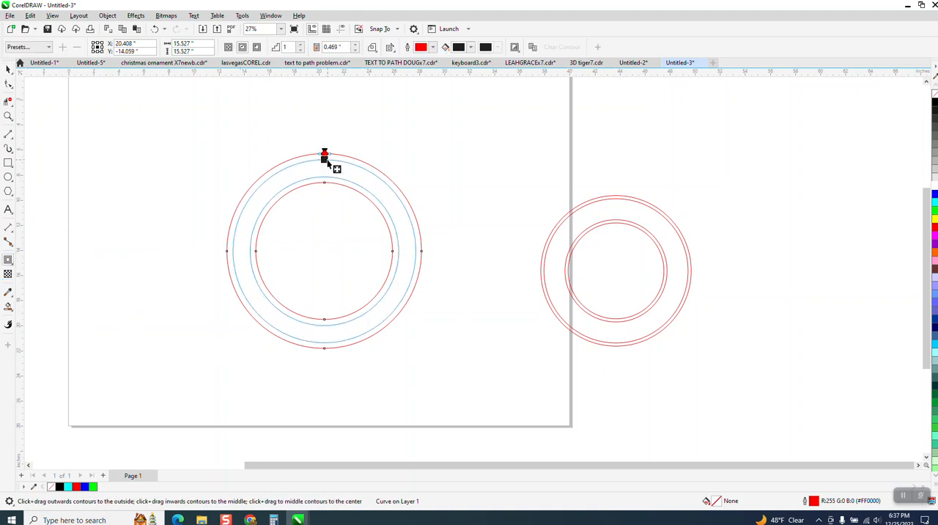
drag(326, 155, 325, 150)
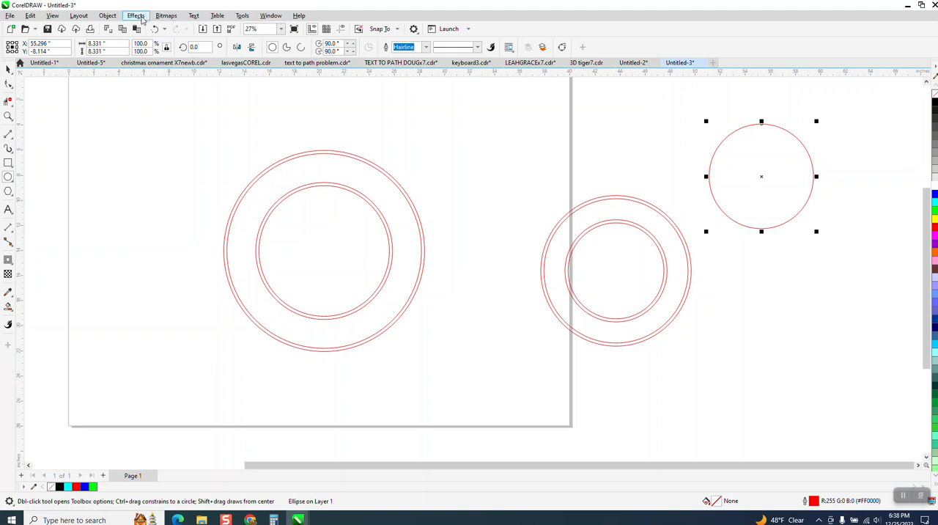
- Apply a single-step inside contour to the lone right circle, making it a double ring
click(135, 14)
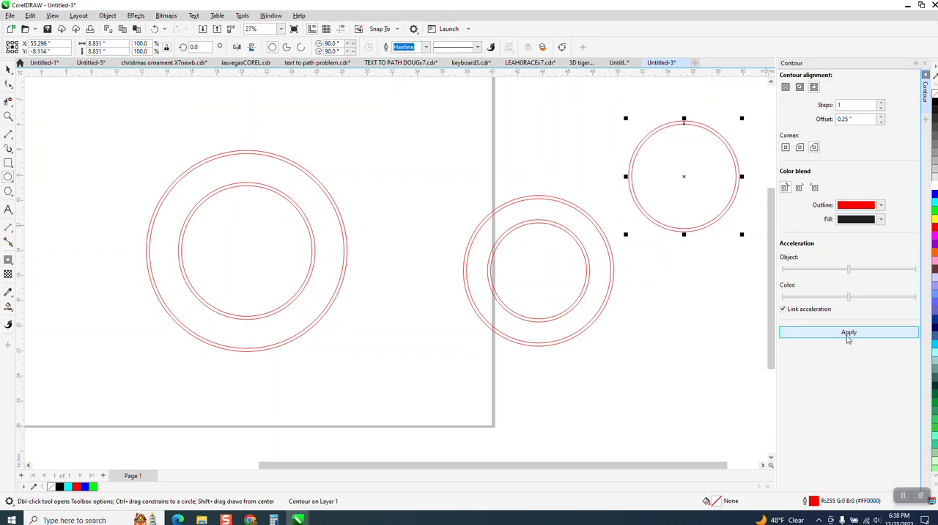
mouse_move(879, 149)
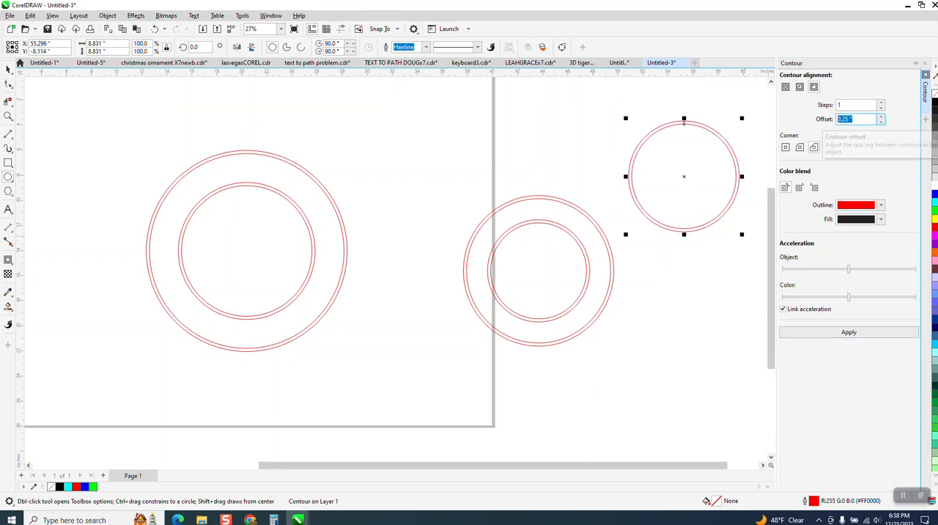
click(848, 331)
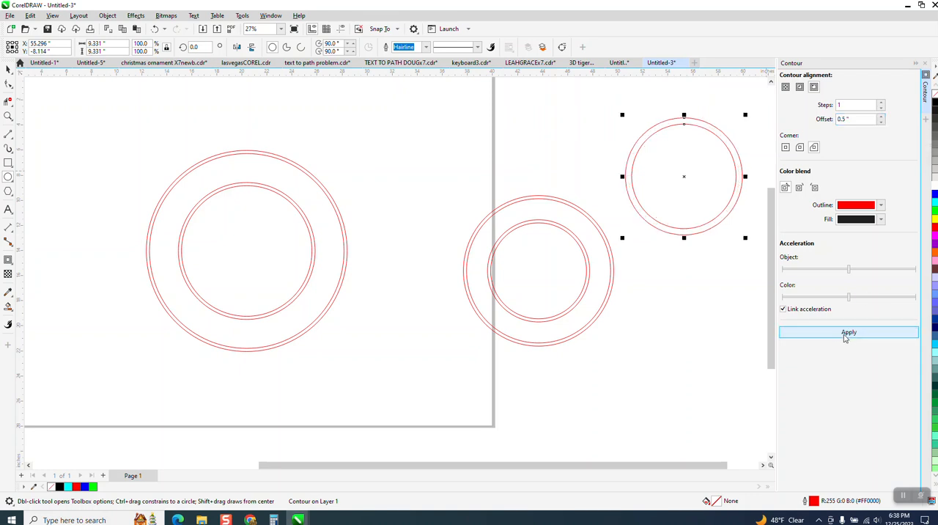
mouse_move(715, 176)
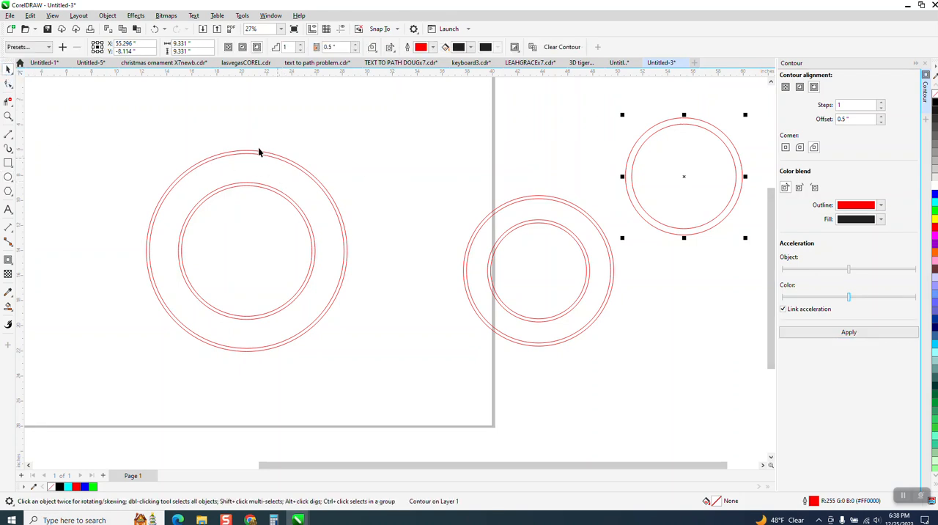
mouse_move(683, 118)
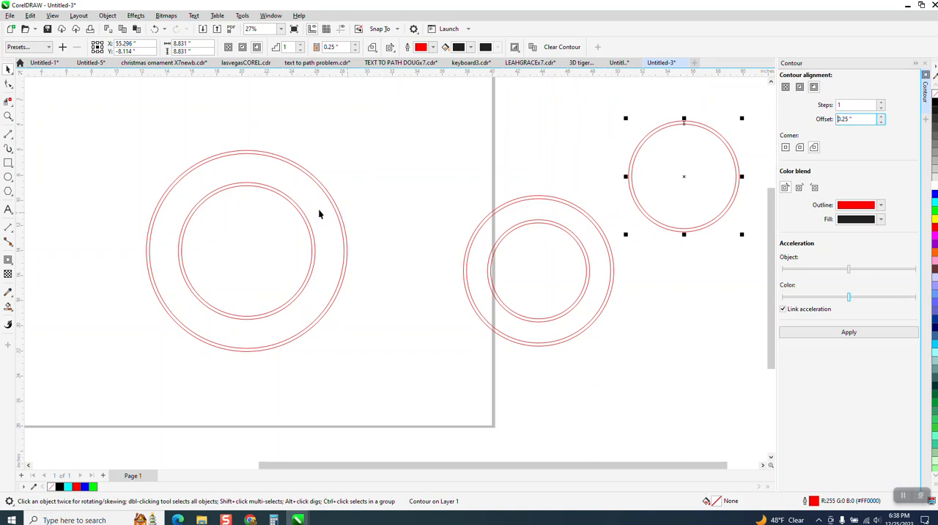
mouse_move(375, 238)
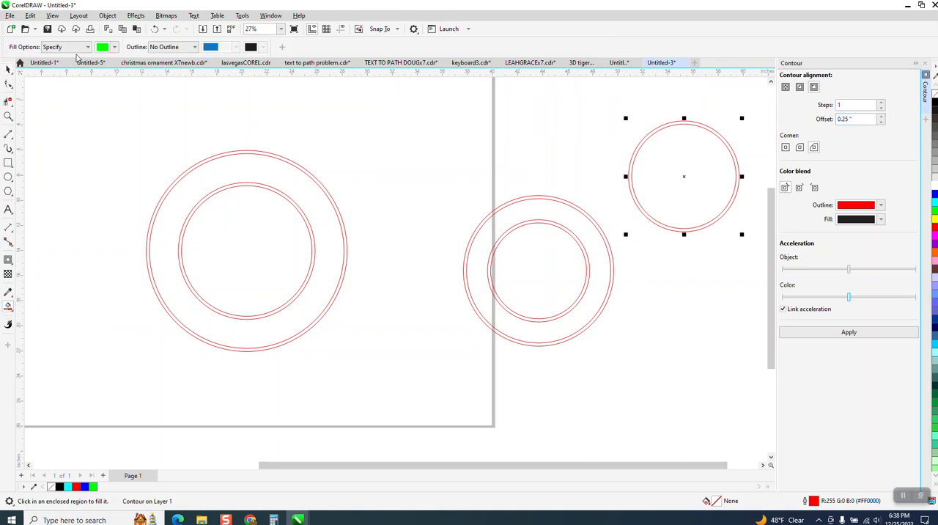
- Add two concentric circles on the right with a thick black outline
click(103, 47)
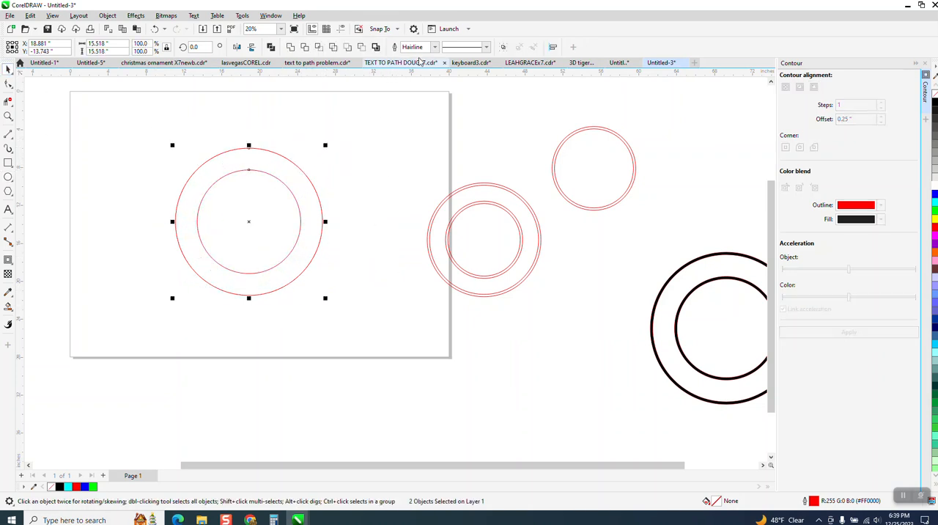
- Set the Outline Pen units to inches and confirm the settings
click(435, 47)
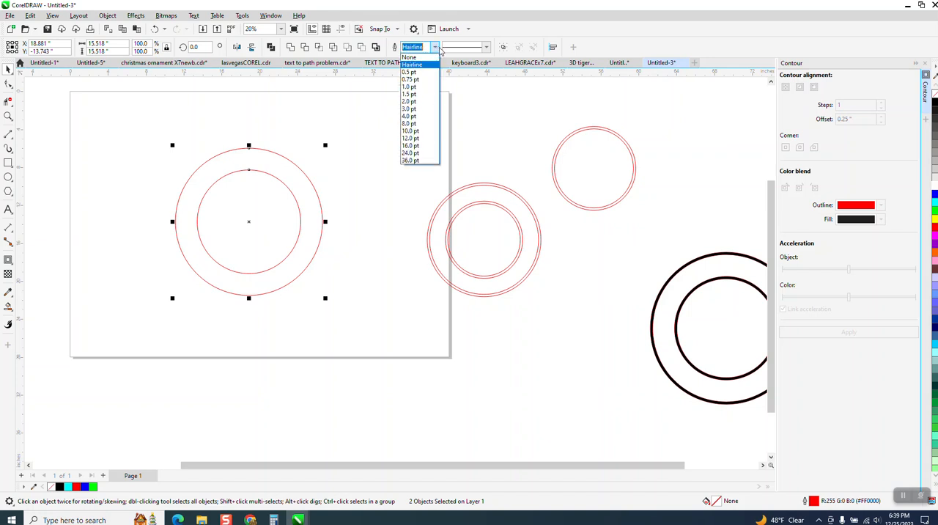
click(410, 64)
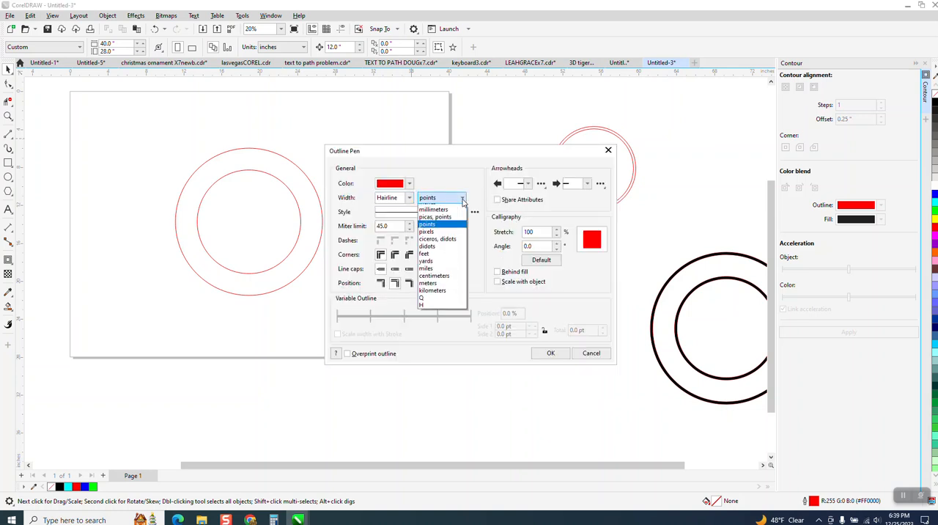
click(439, 196)
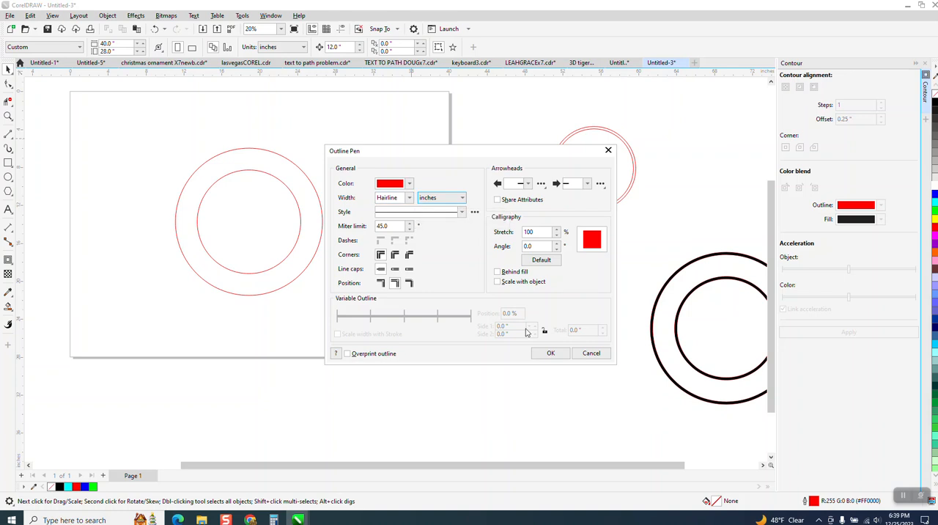
click(551, 352)
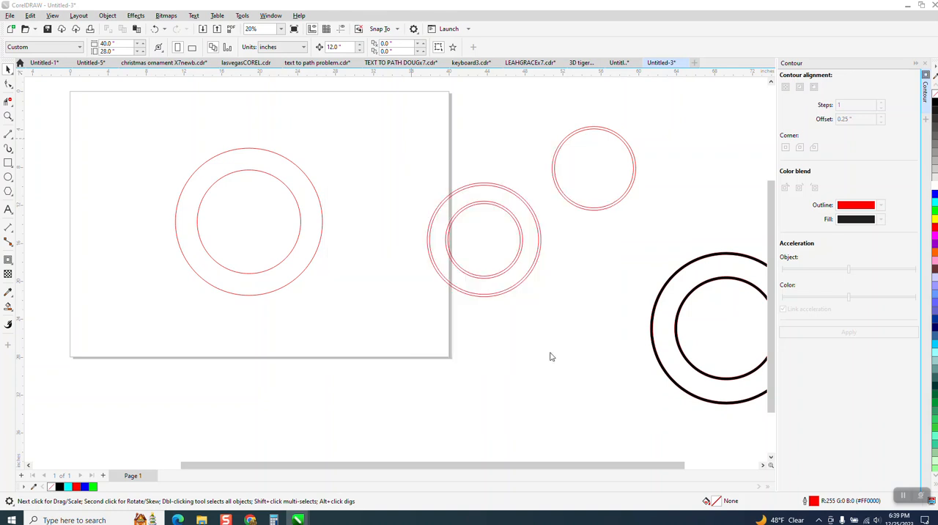
- Give both circles of the plain red double ring a 0.25 in outline width
click(249, 221)
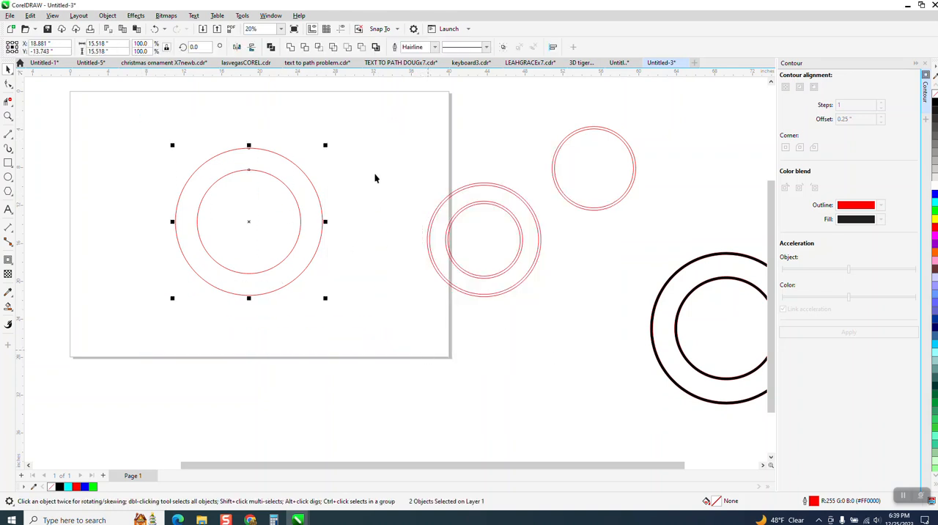
click(434, 47)
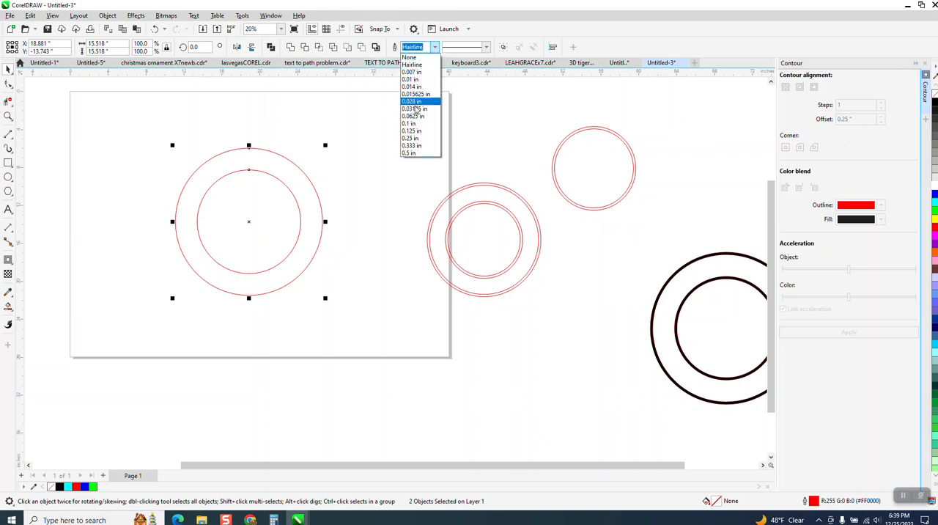
click(410, 138)
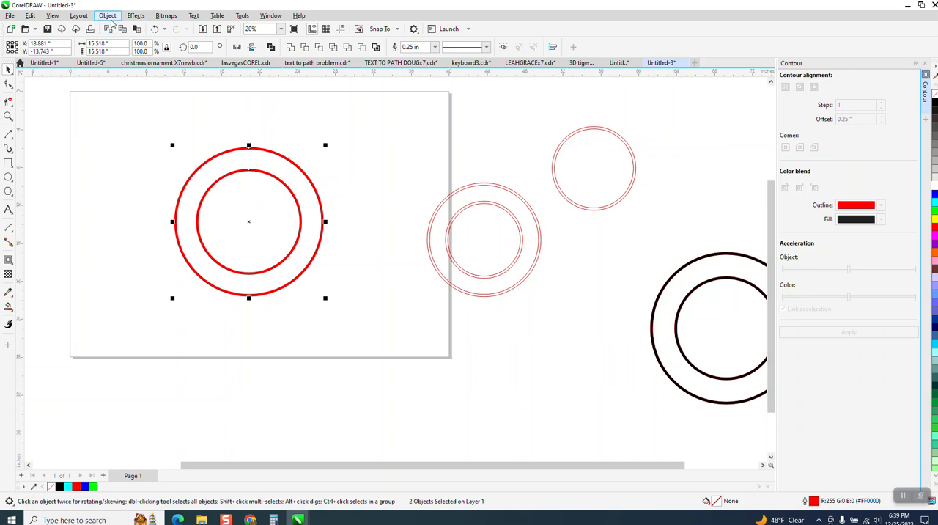
mouse_move(249, 77)
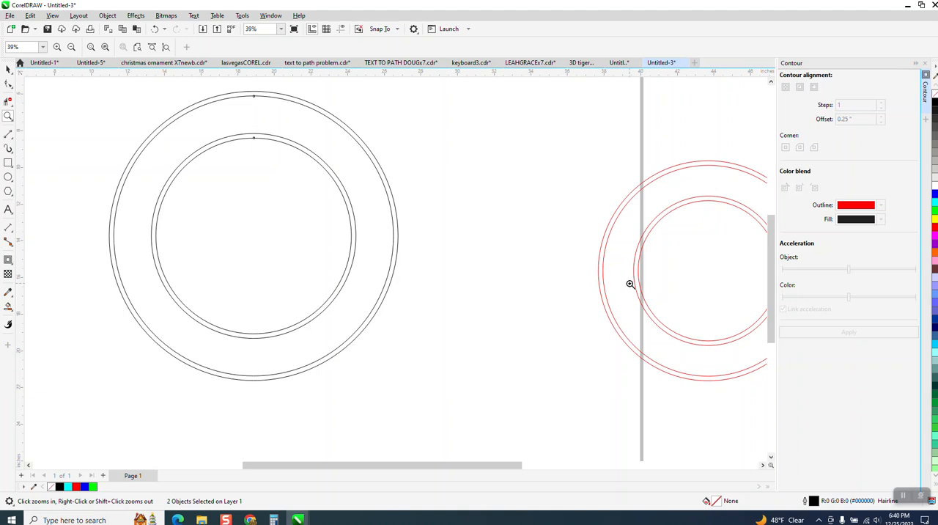
mouse_move(355, 208)
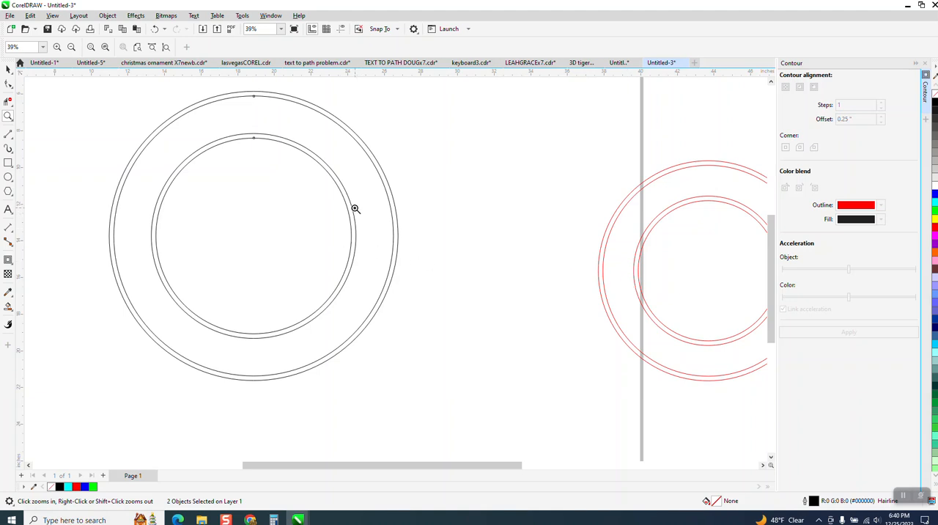